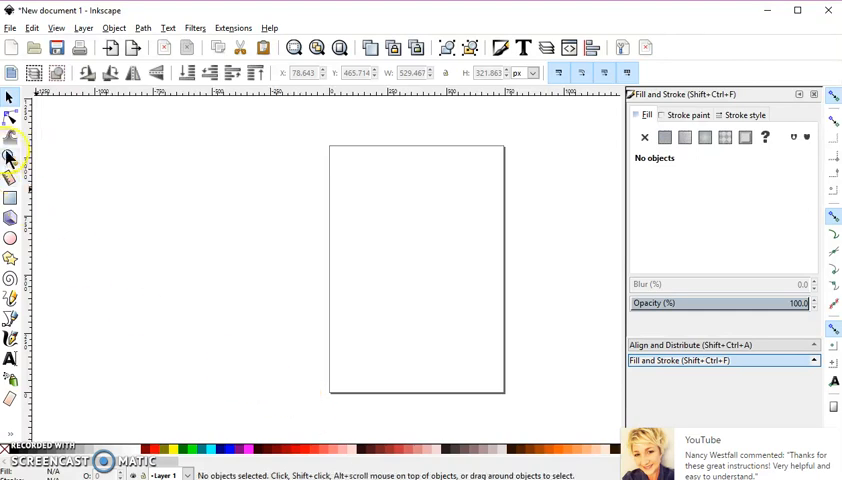
pyautogui.moveTo(12, 244)
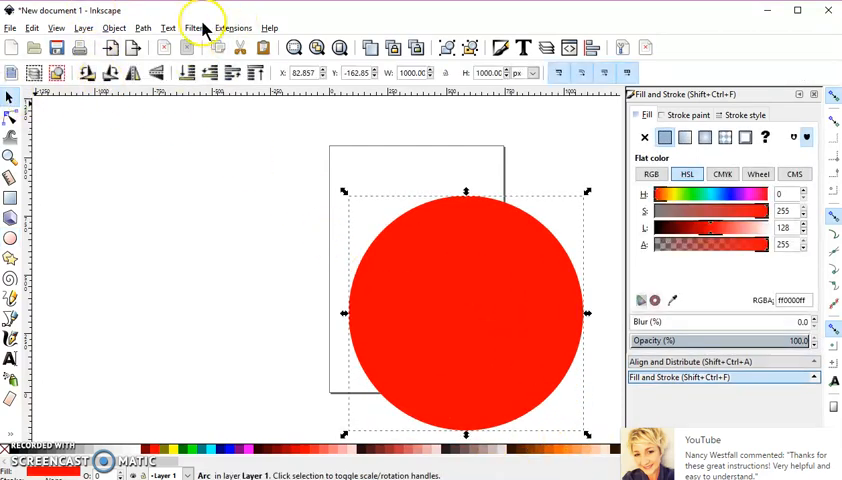
# Step: Convert the red circle into a path via Path > Object to Path
pyautogui.click(144, 28)
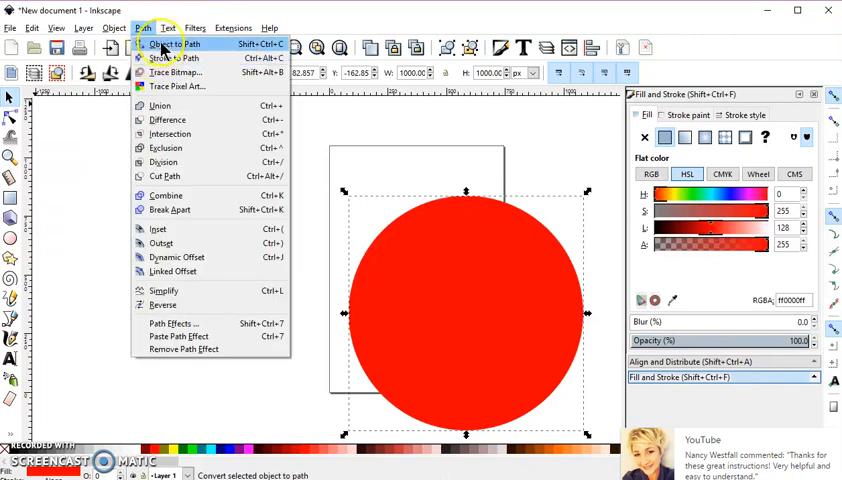
pyautogui.click(172, 44)
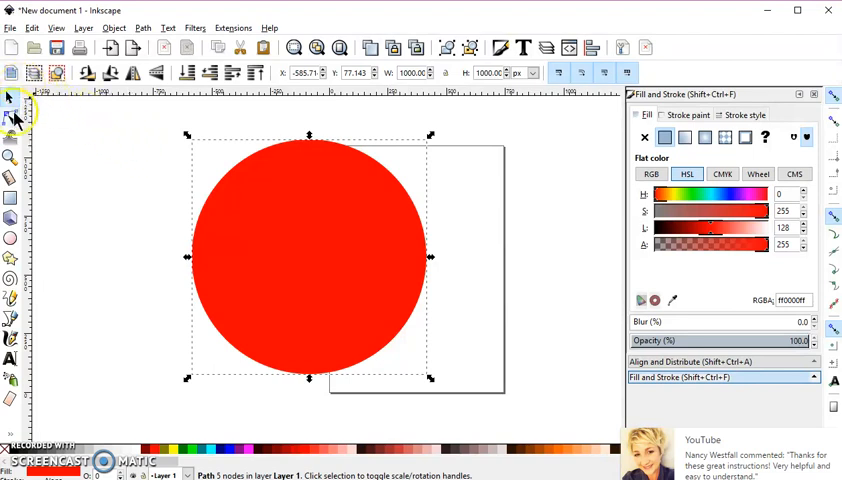
# Step: Insert new nodes between the selected nodes so the circle path carries nine nodes
pyautogui.click(10, 120)
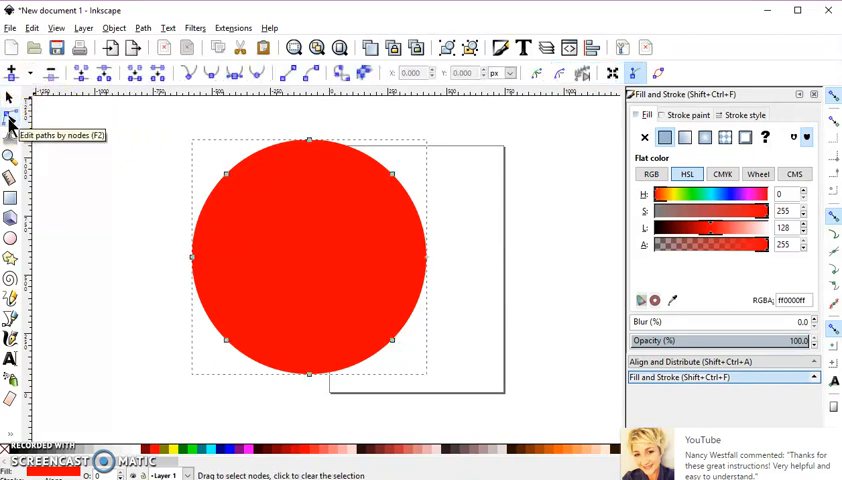
pyautogui.moveTo(130, 164)
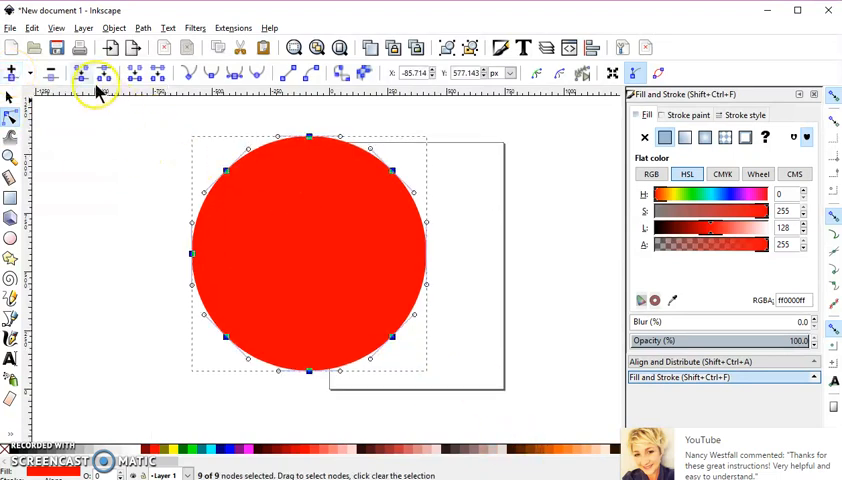
pyautogui.click(14, 72)
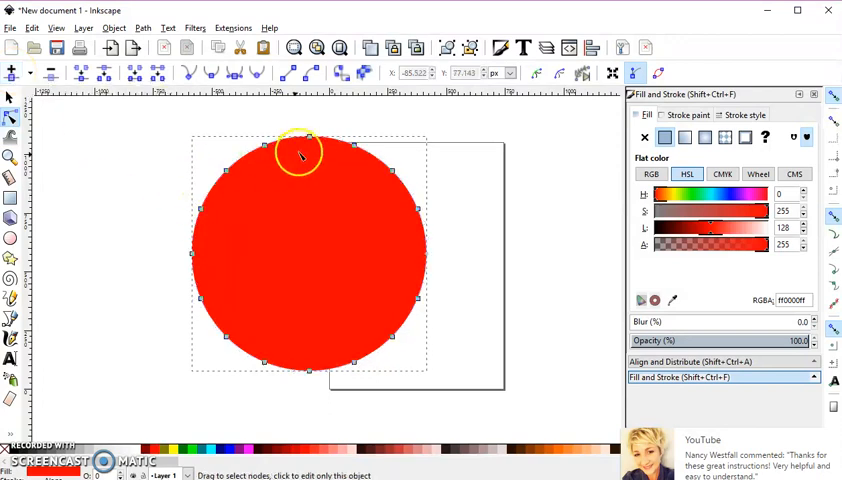
# Step: Select a node at the top of the circle and adjust it, bringing the path to seventeen nodes
pyautogui.click(304, 150)
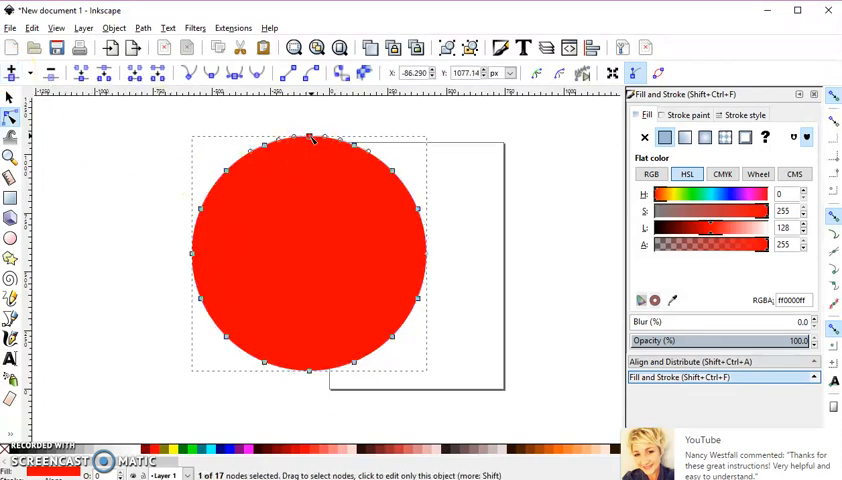
pyautogui.moveTo(310, 138); pyautogui.dragTo(330, 118)
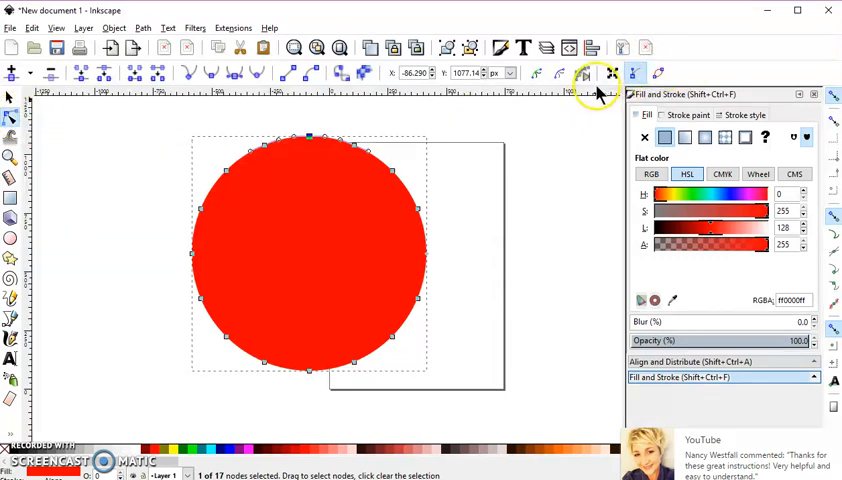
pyautogui.moveTo(540, 110)
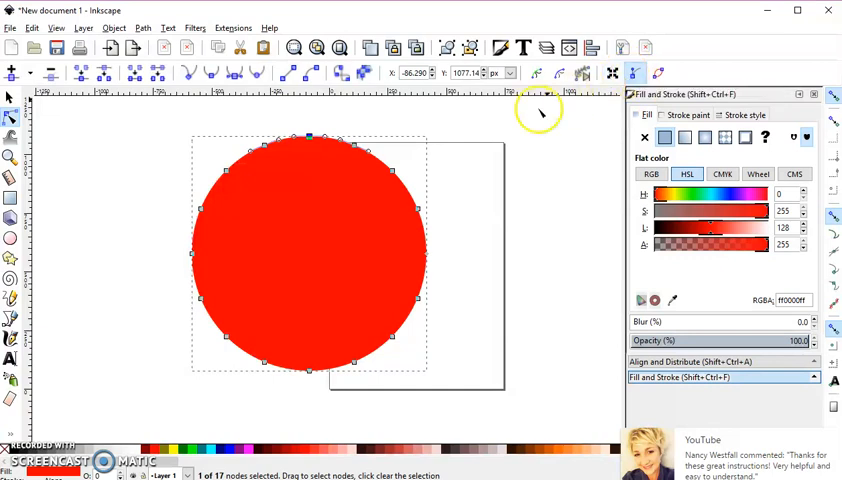